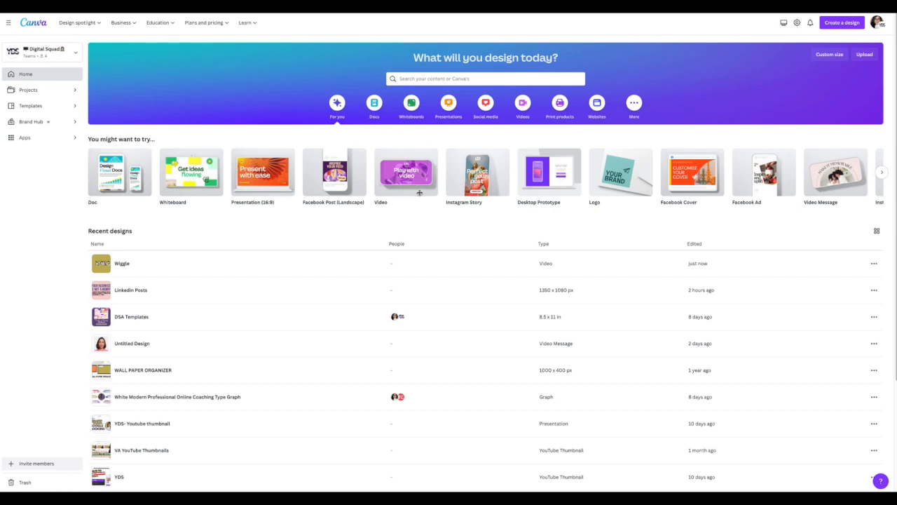
mouse_move(415, 184)
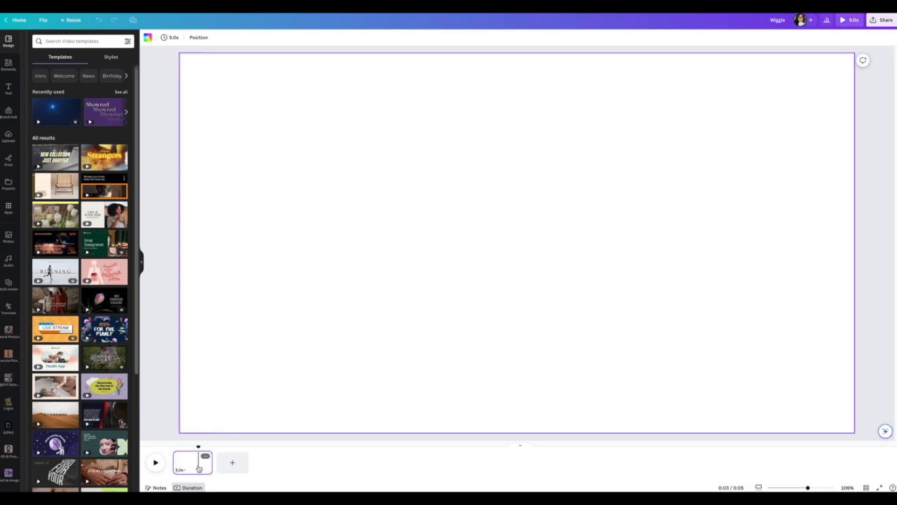
mouse_move(173, 37)
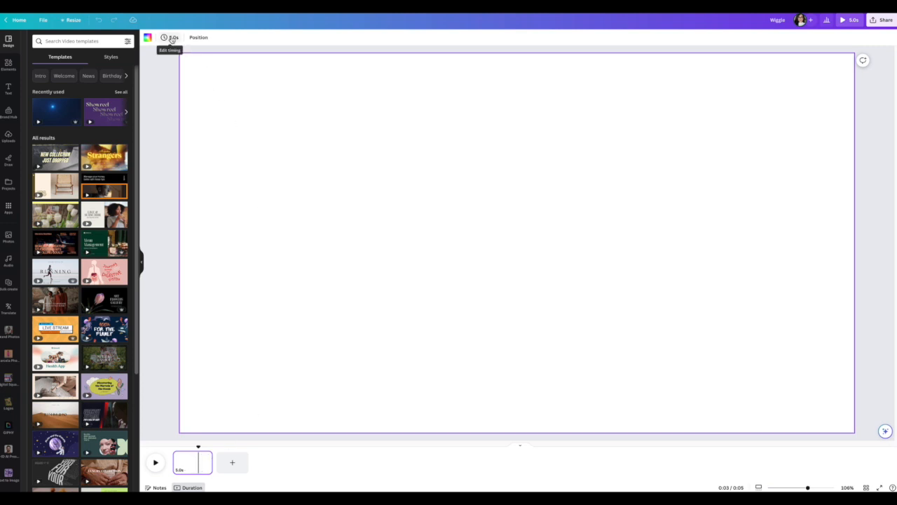
Set the Wiggle design's single blank page duration to 0.1 seconds
left_click(173, 37)
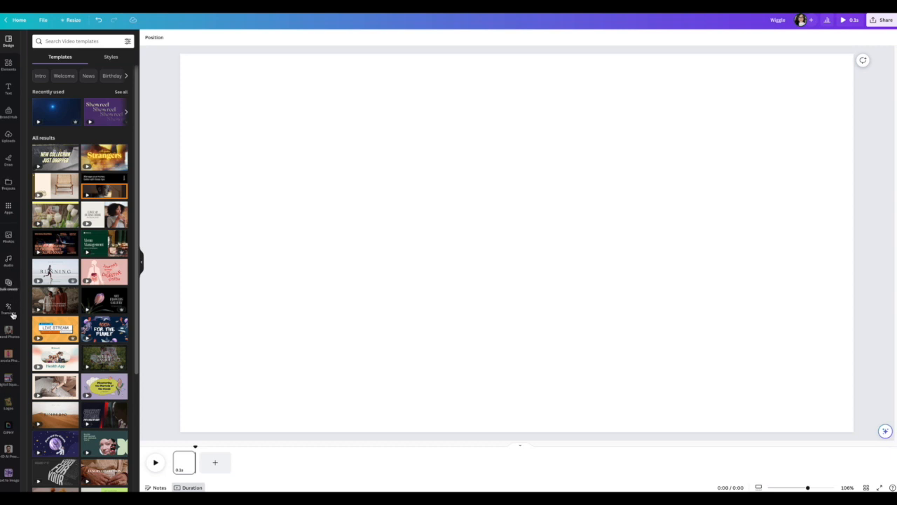
Add a 'Wiggle' heading and enlarge it across the upper part of the page
left_click(8, 89)
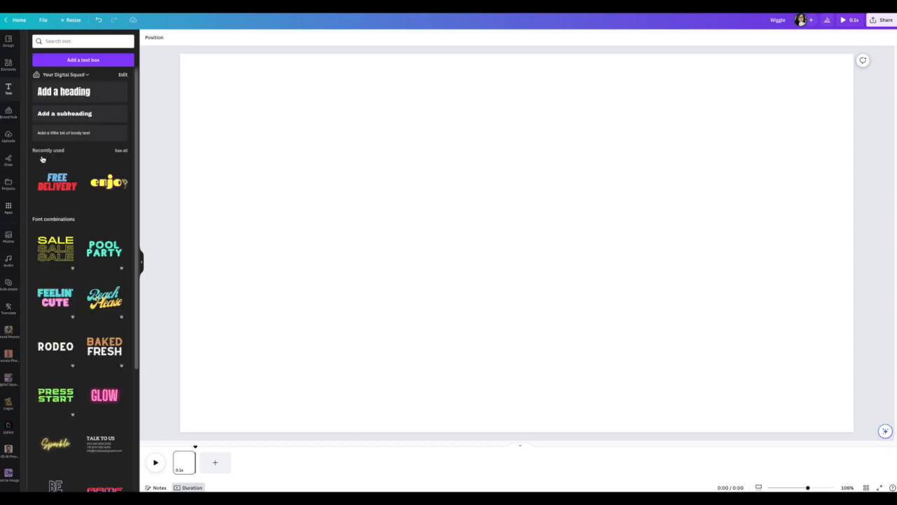
left_click(63, 91)
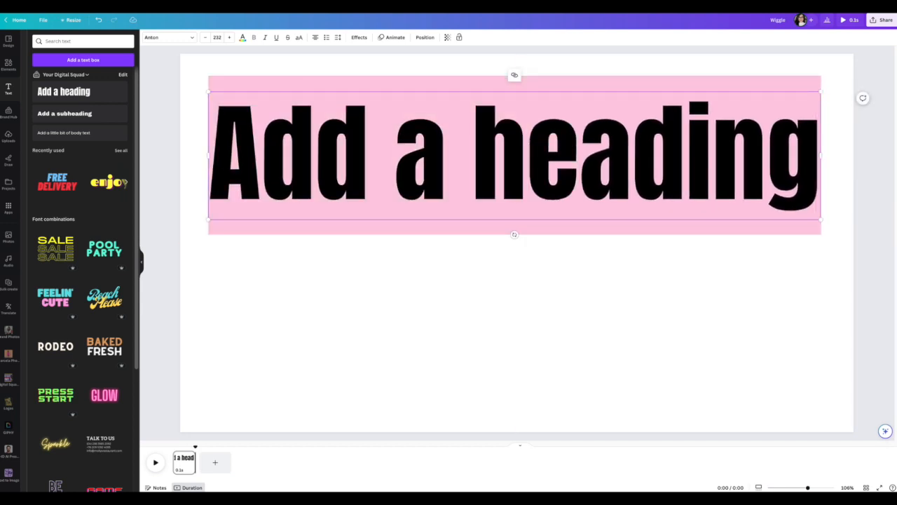
type("Wiggle")
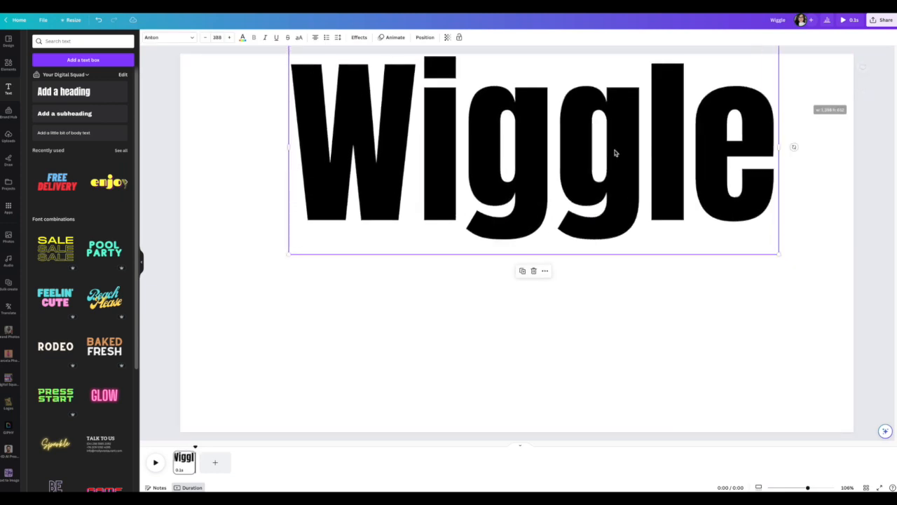
left_click_drag(616, 153, 666, 203)
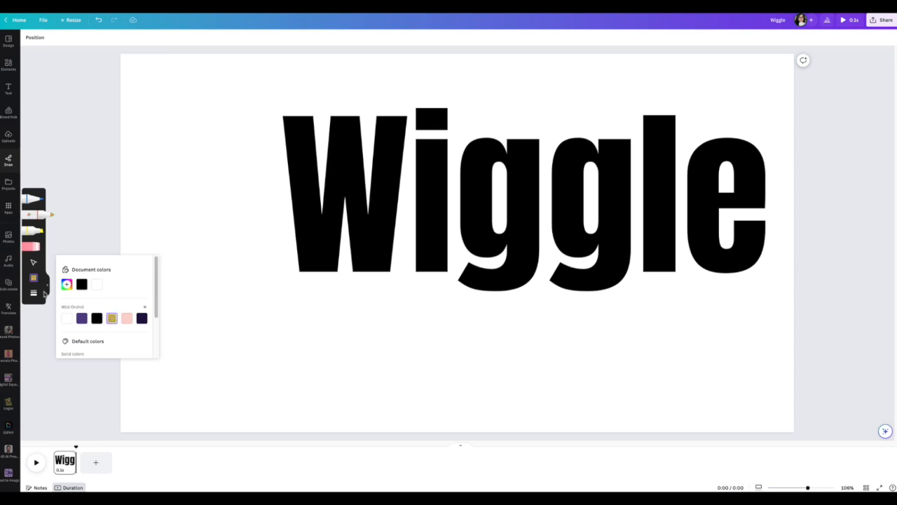
Set the marker to gold, adjust its transparency, and draw gold strokes over the letters
left_click(34, 293)
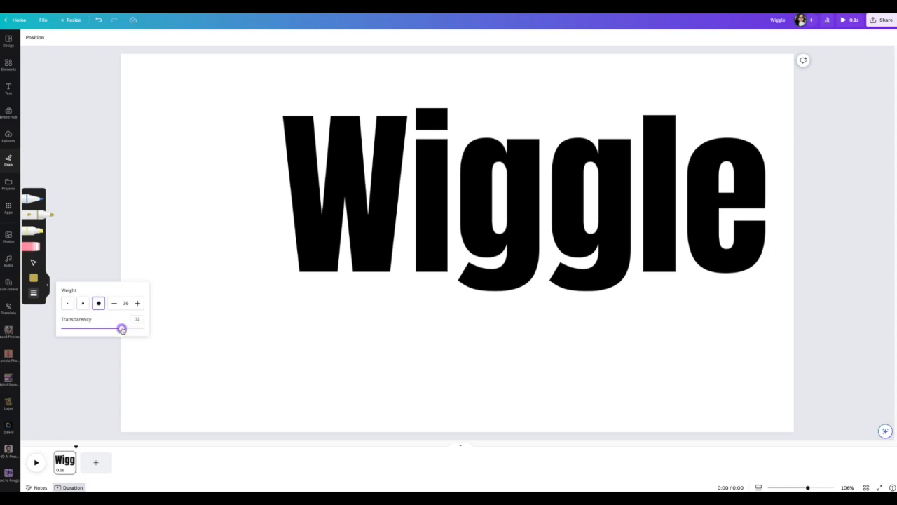
left_click_drag(122, 328, 144, 328)
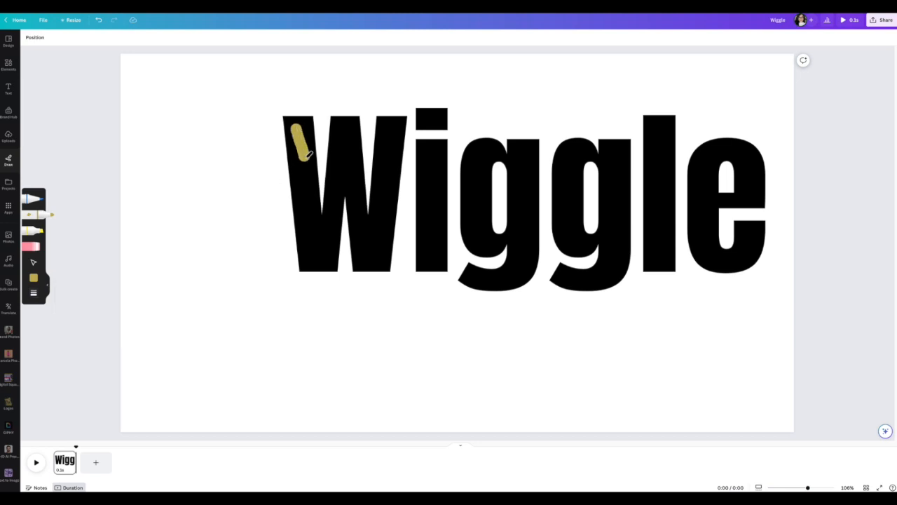
left_click_drag(295, 129, 350, 126)
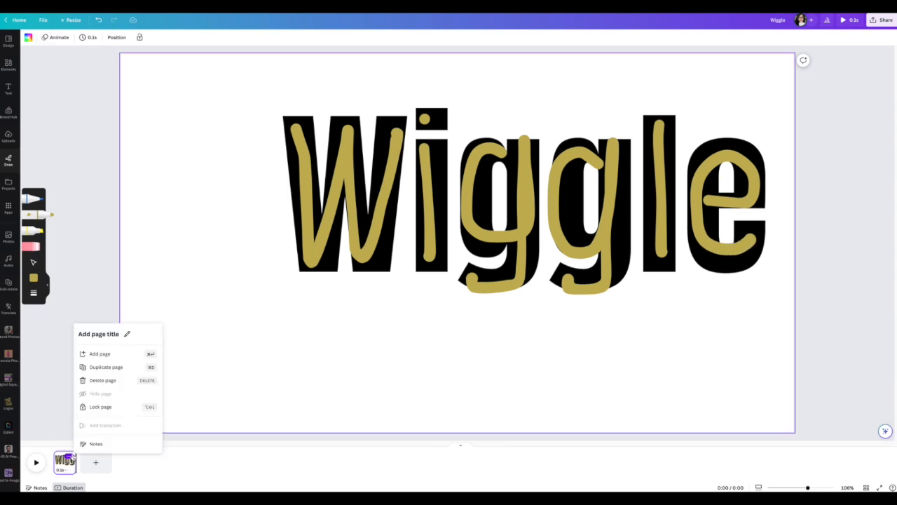
Duplicate the traced page into four pages and select the gold strokes on pages two and three
left_click(105, 367)
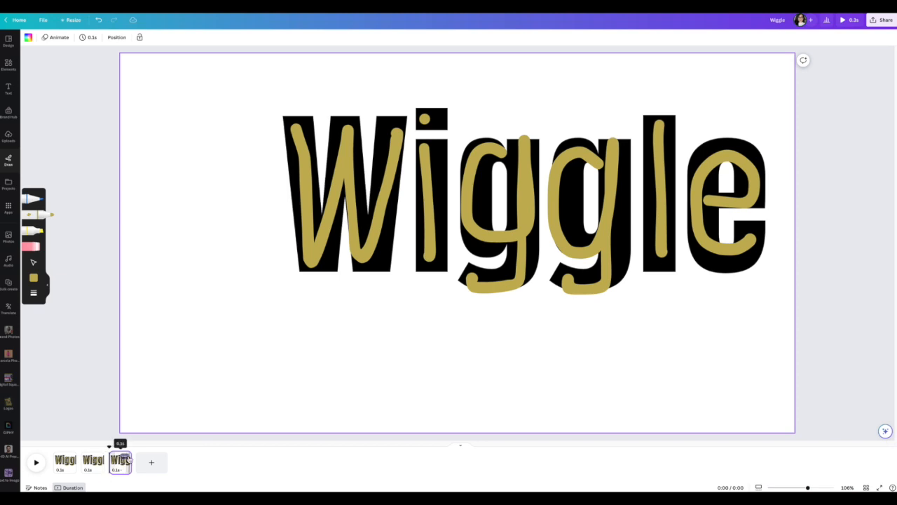
left_click(151, 462)
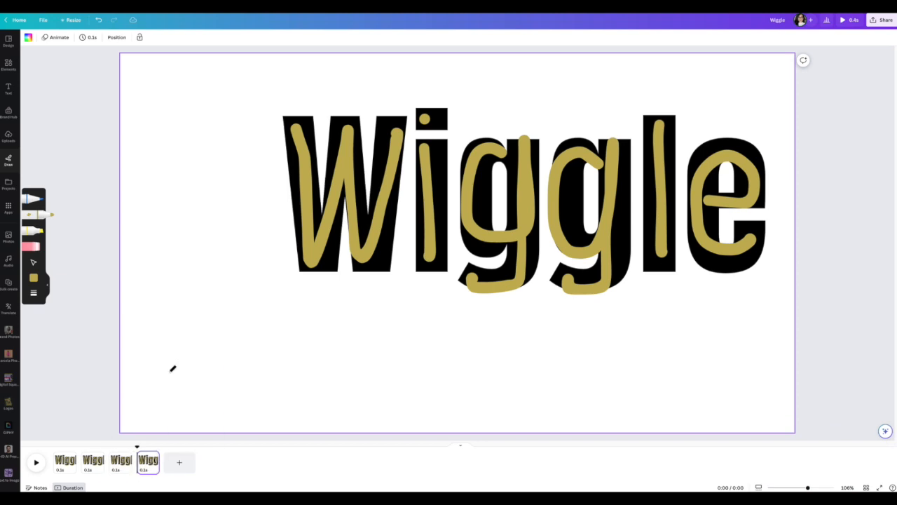
mouse_move(69, 254)
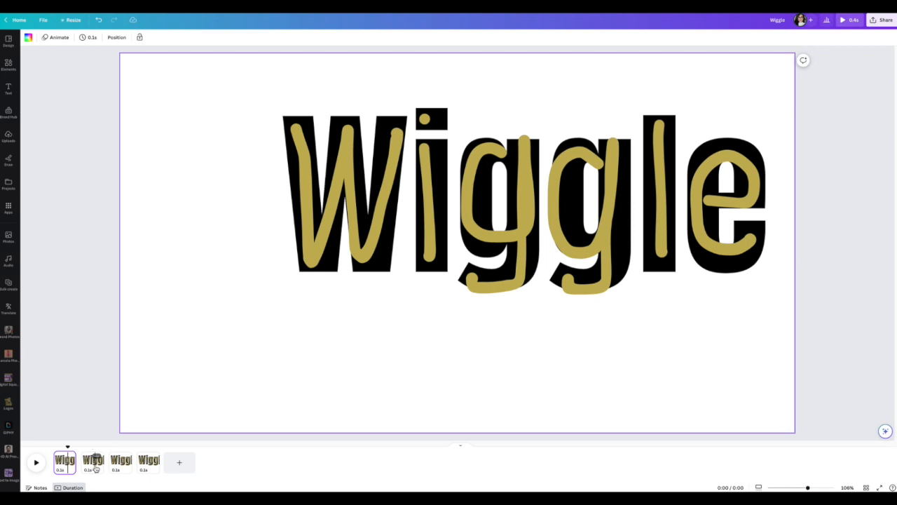
left_click(93, 460)
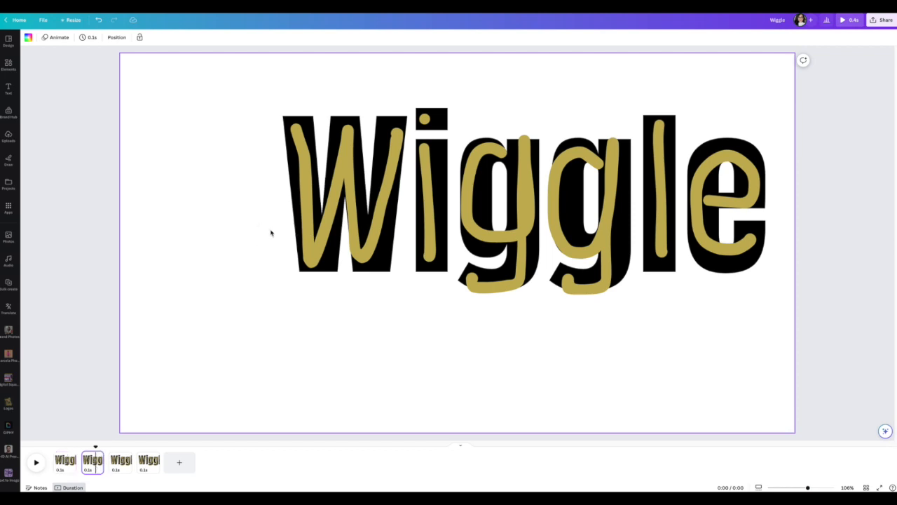
left_click(722, 203)
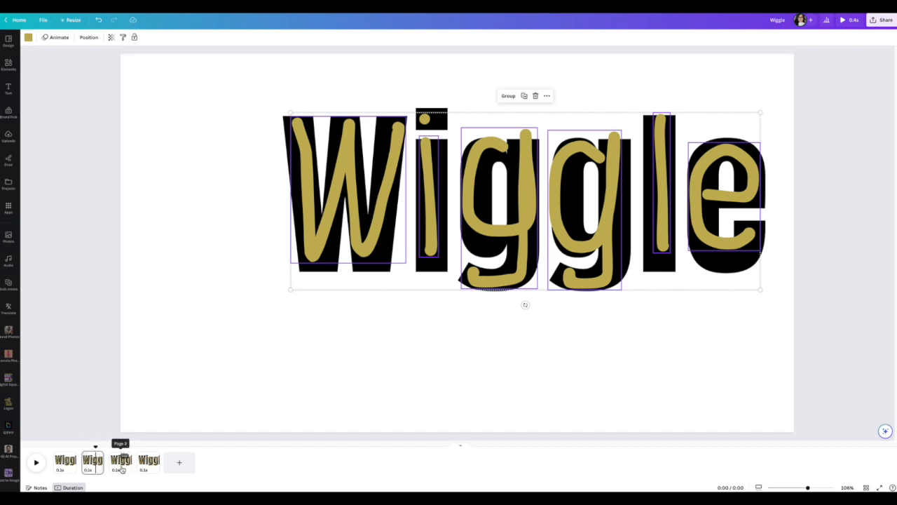
left_click(120, 460)
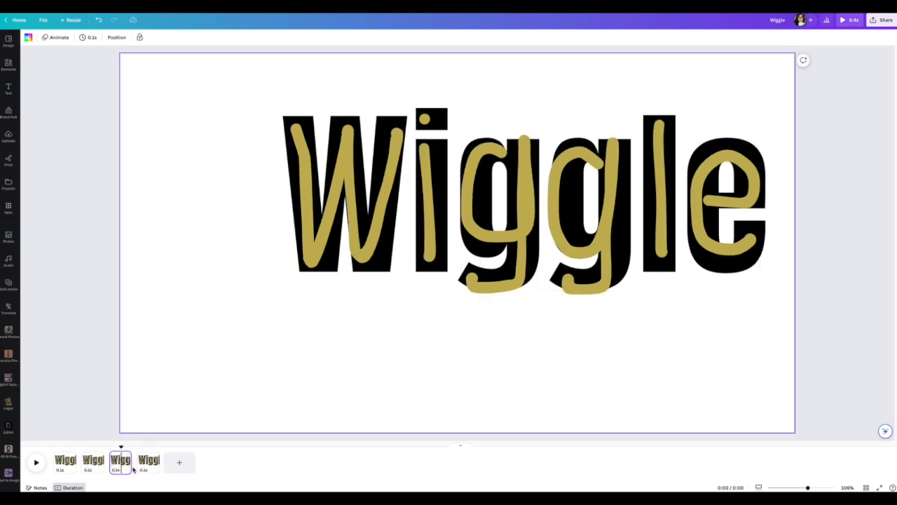
left_click(148, 461)
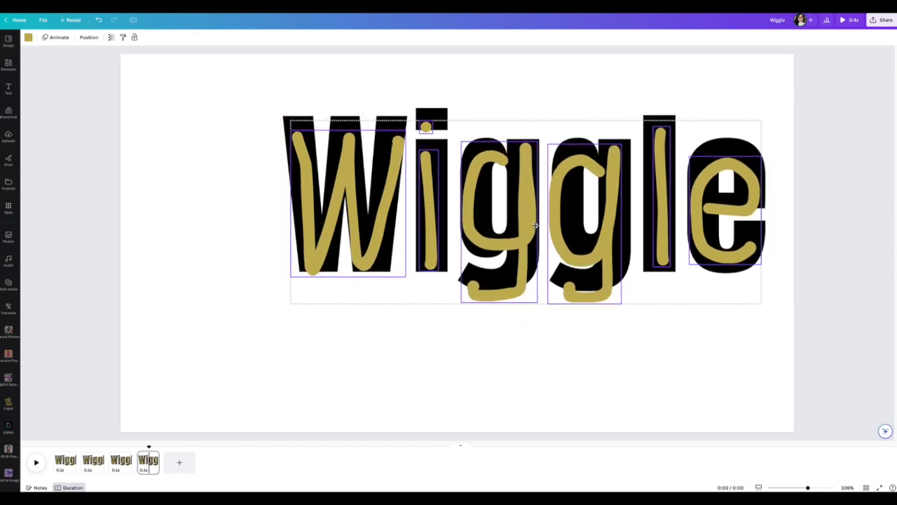
left_click(456, 358)
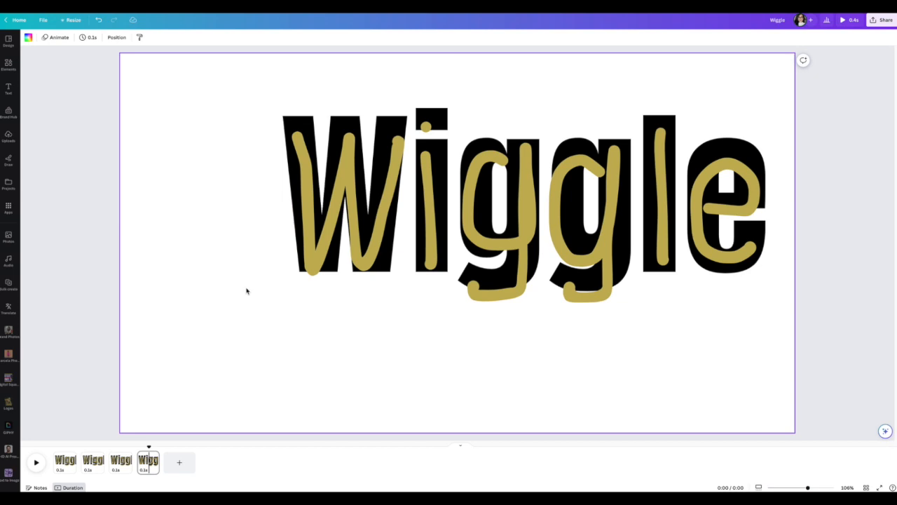
left_click(8, 63)
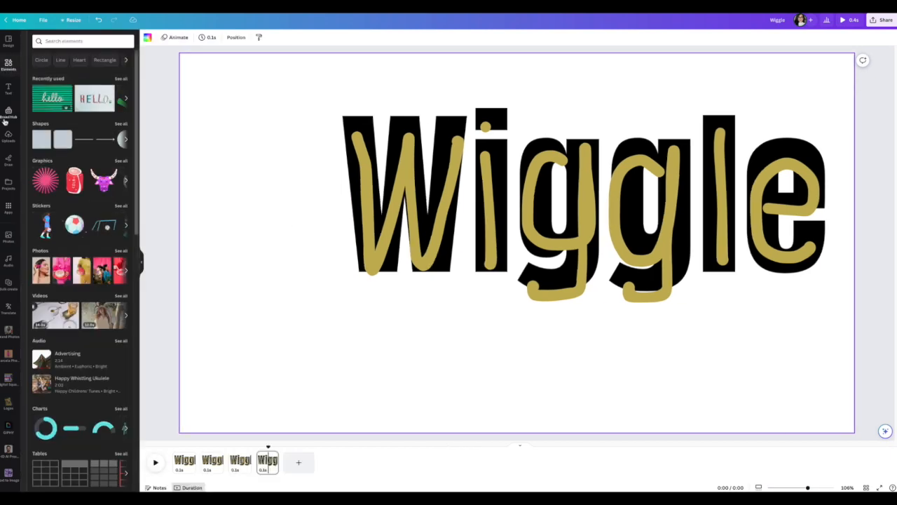
Place the smiling woman's uploaded photo on page four and remove its background with BG Remover
left_click(9, 137)
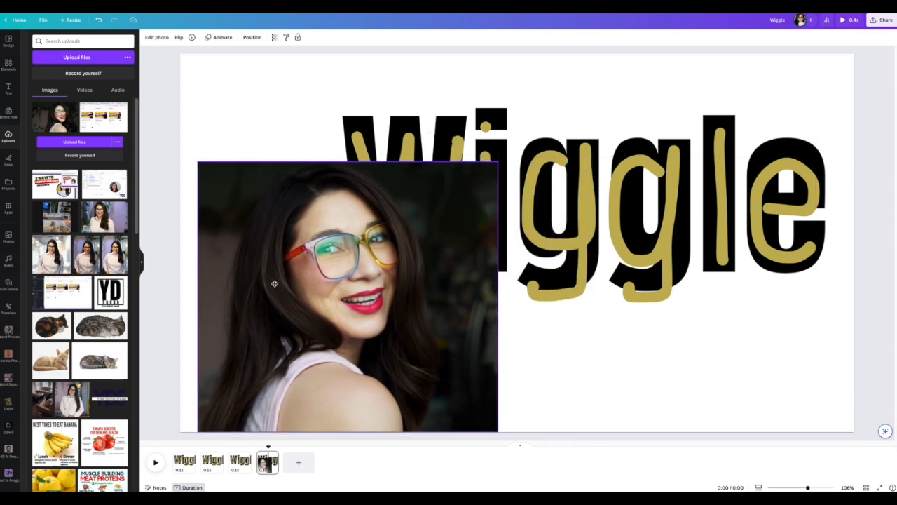
left_click_drag(498, 298, 454, 302)
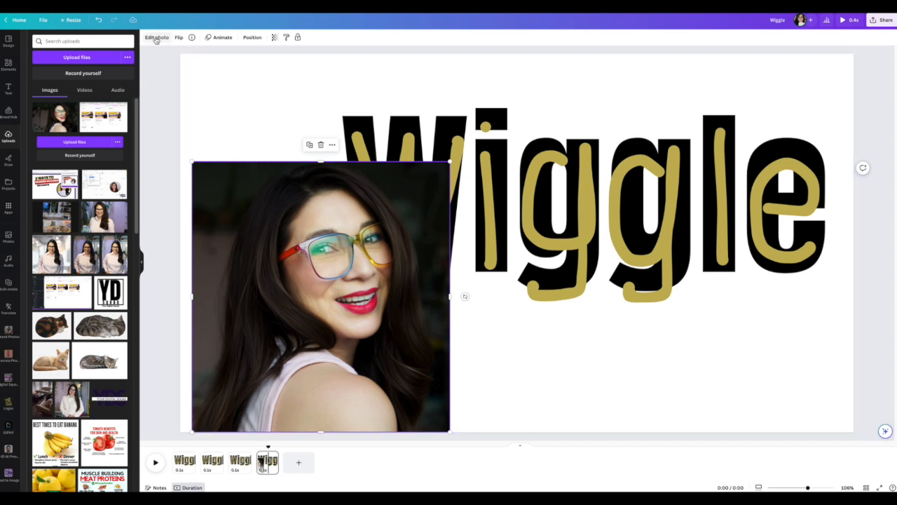
left_click(156, 37)
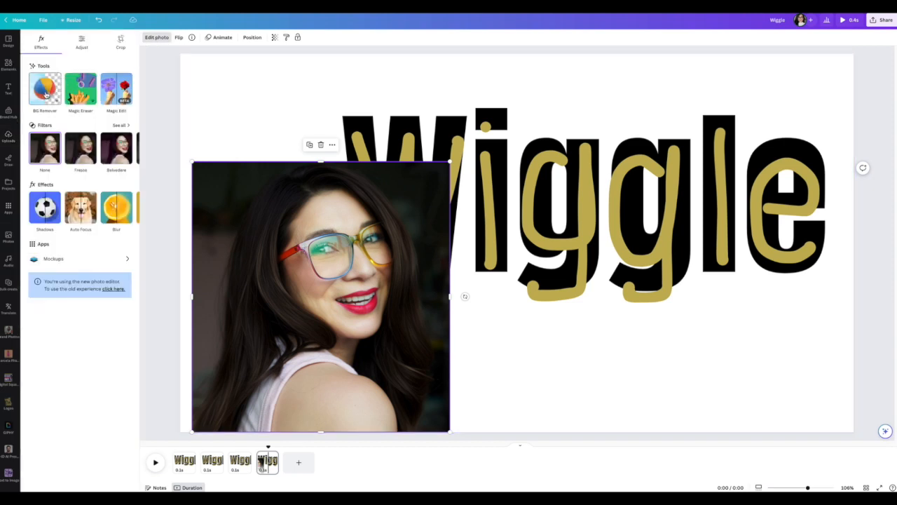
left_click(45, 88)
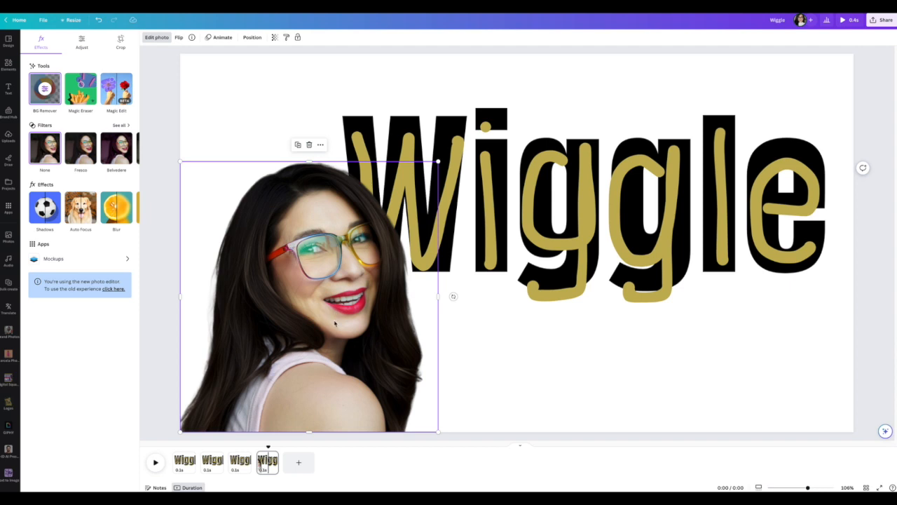
mouse_move(331, 317)
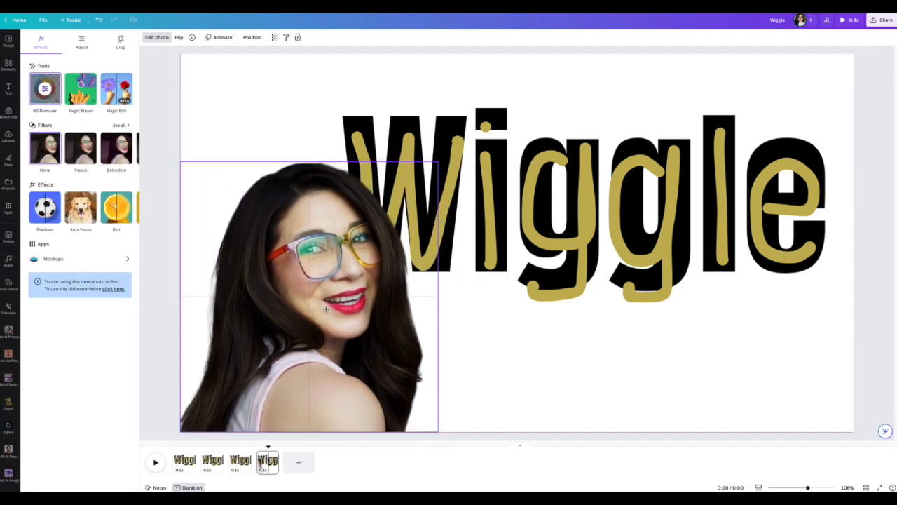
left_click(308, 294)
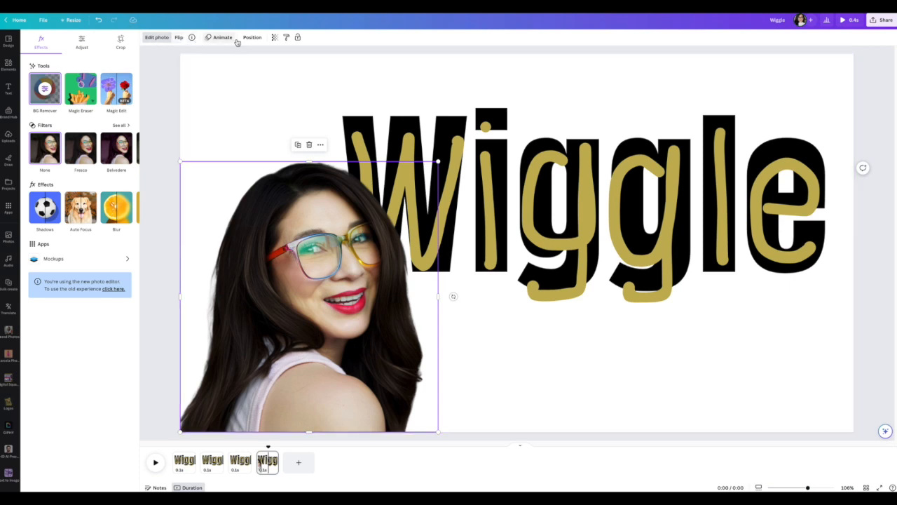
left_click(120, 40)
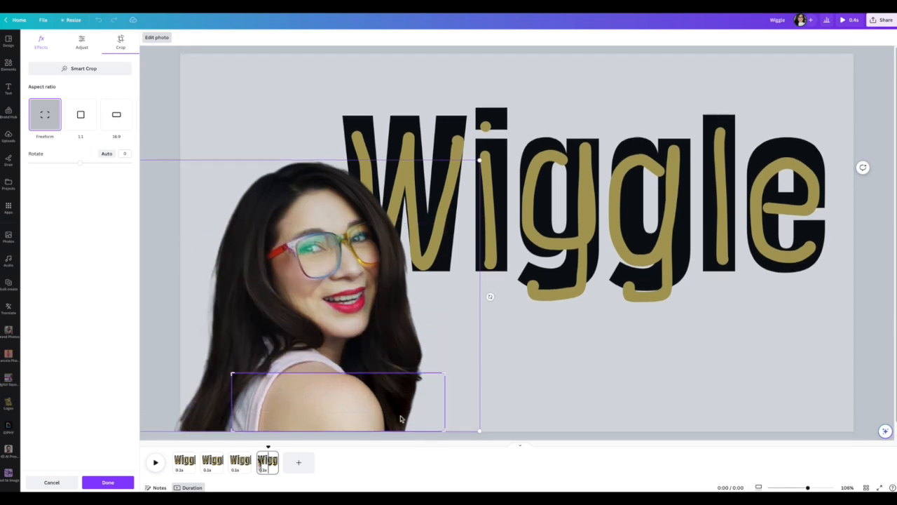
Narrow the photo's crop frame down to just the shoulder area
left_click_drag(445, 401, 380, 402)
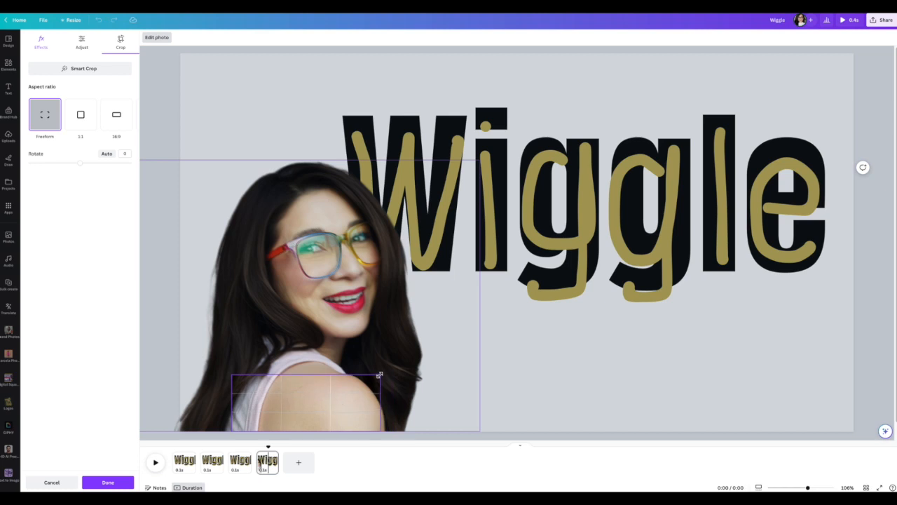
left_click_drag(380, 374, 384, 382)
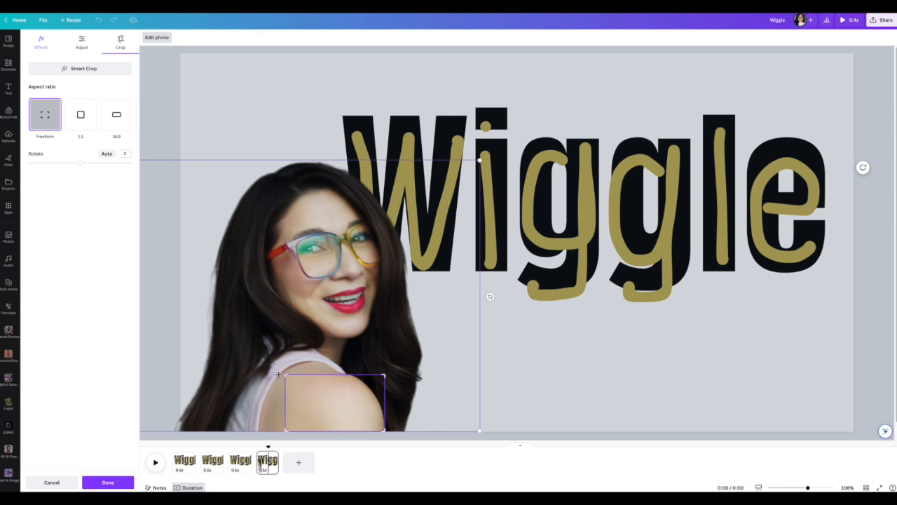
mouse_move(198, 420)
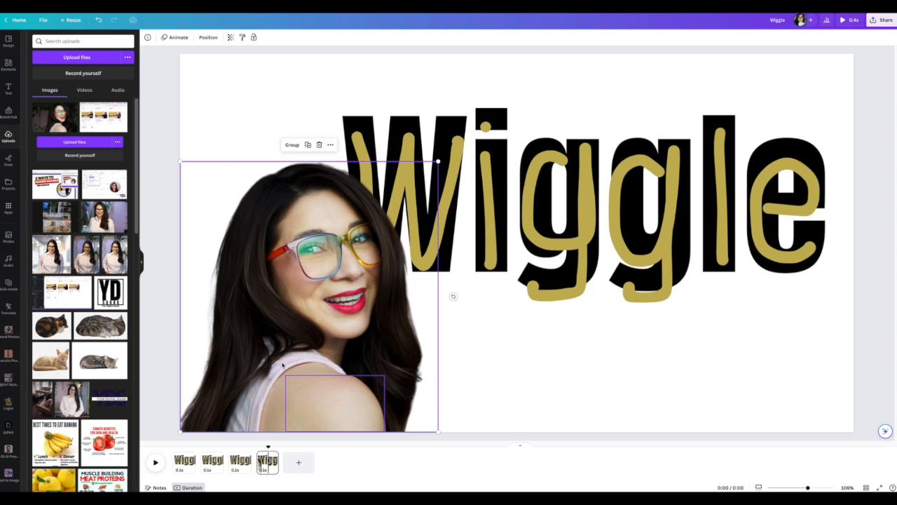
Copy the cutout photo with its shoulder patch onto pages two and three
left_click(240, 461)
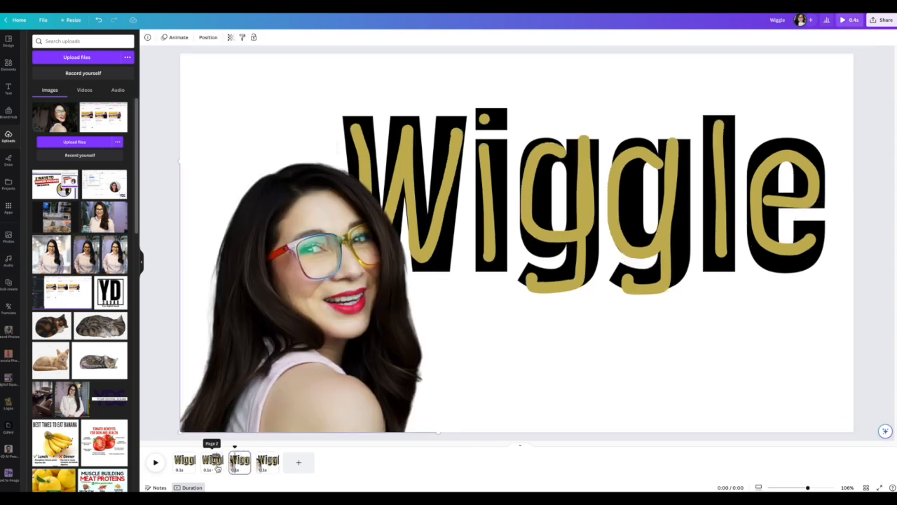
left_click(184, 461)
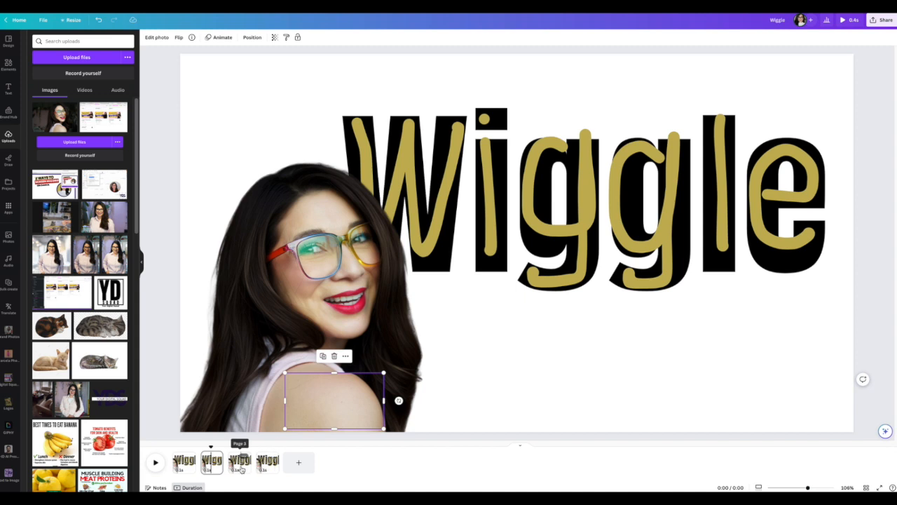
left_click(240, 461)
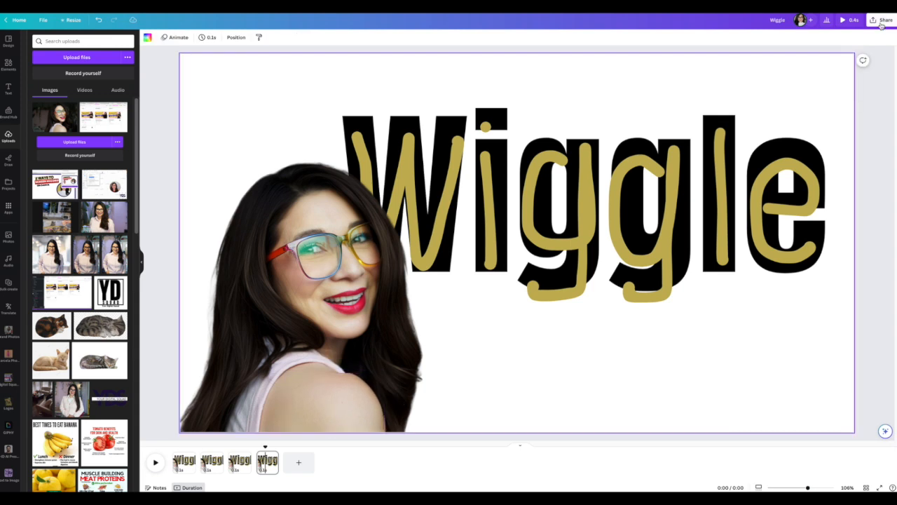
Choose GIF as the file type in the Share > Download options
left_click(886, 20)
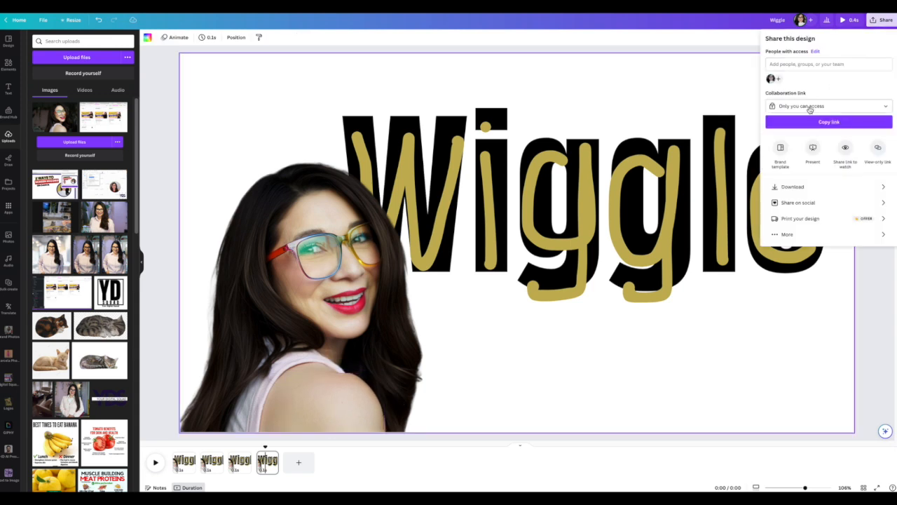
left_click(792, 187)
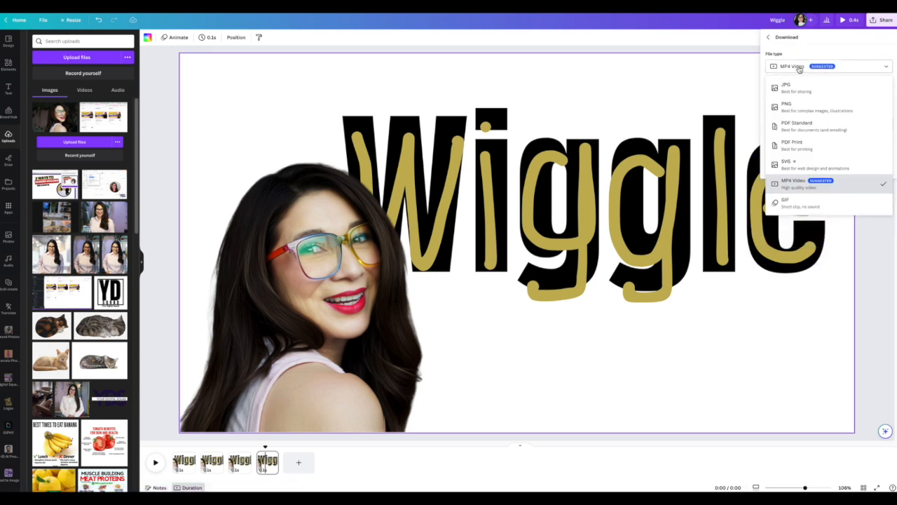
left_click(785, 202)
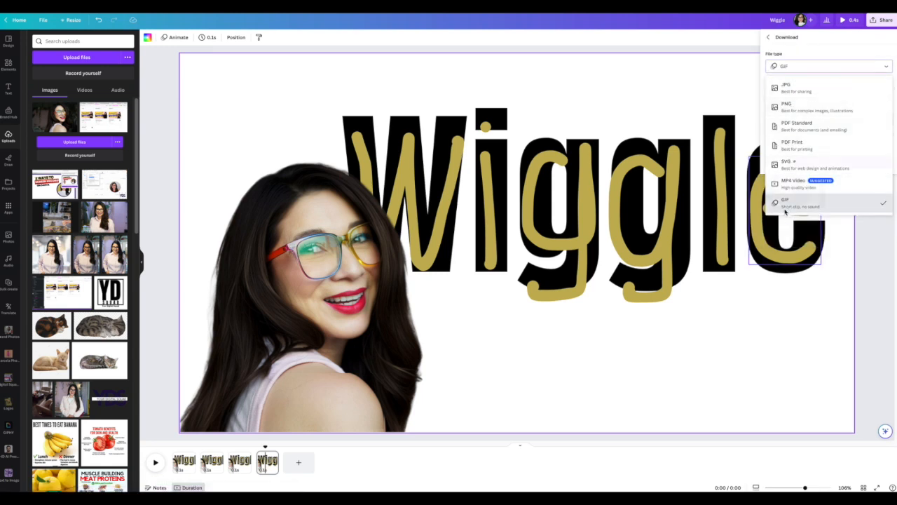